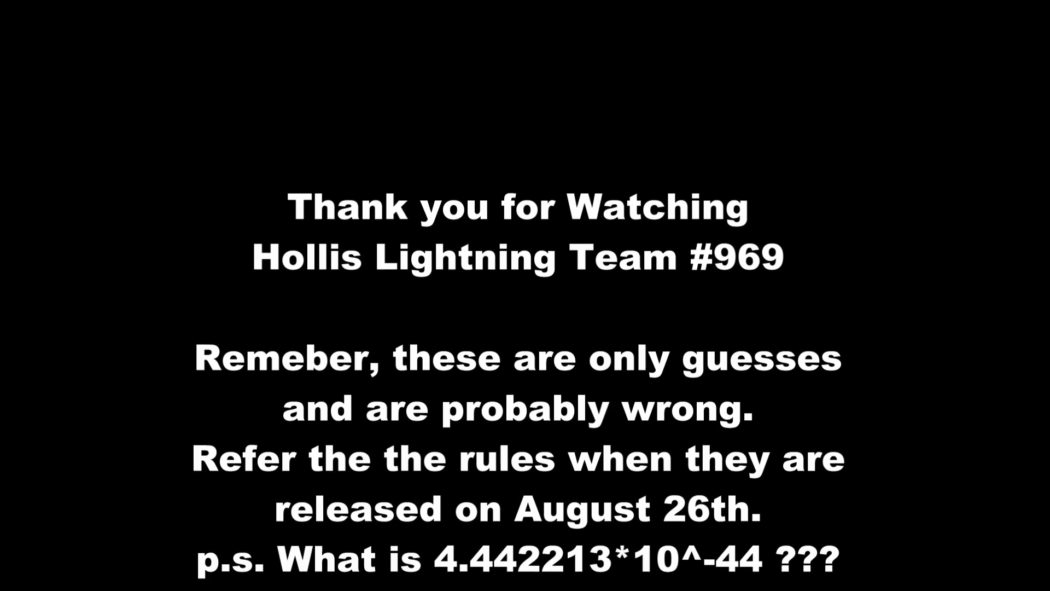
scroll("down", 3)
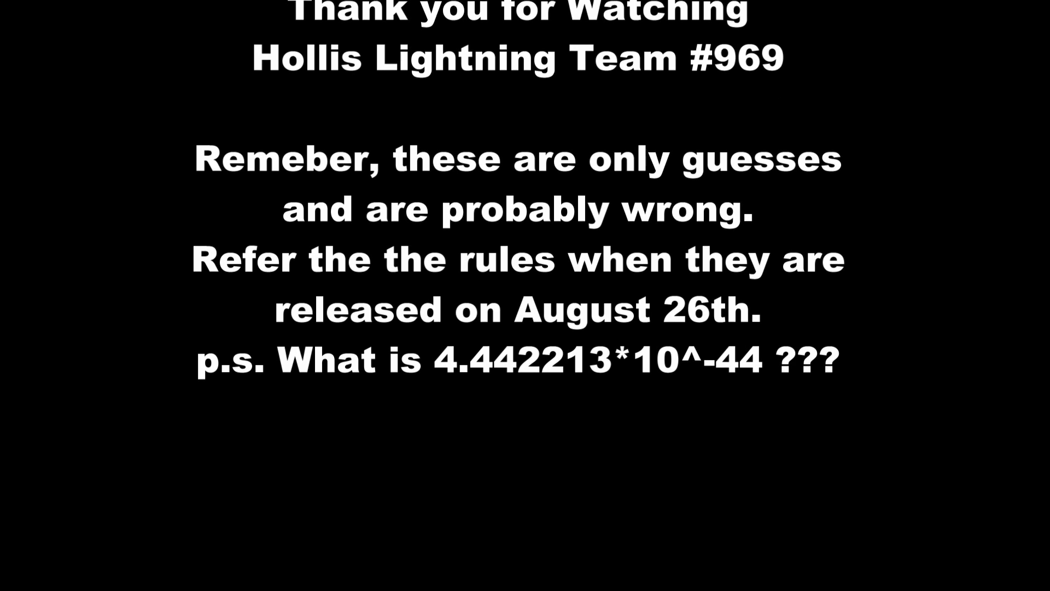
scroll("down", 3)
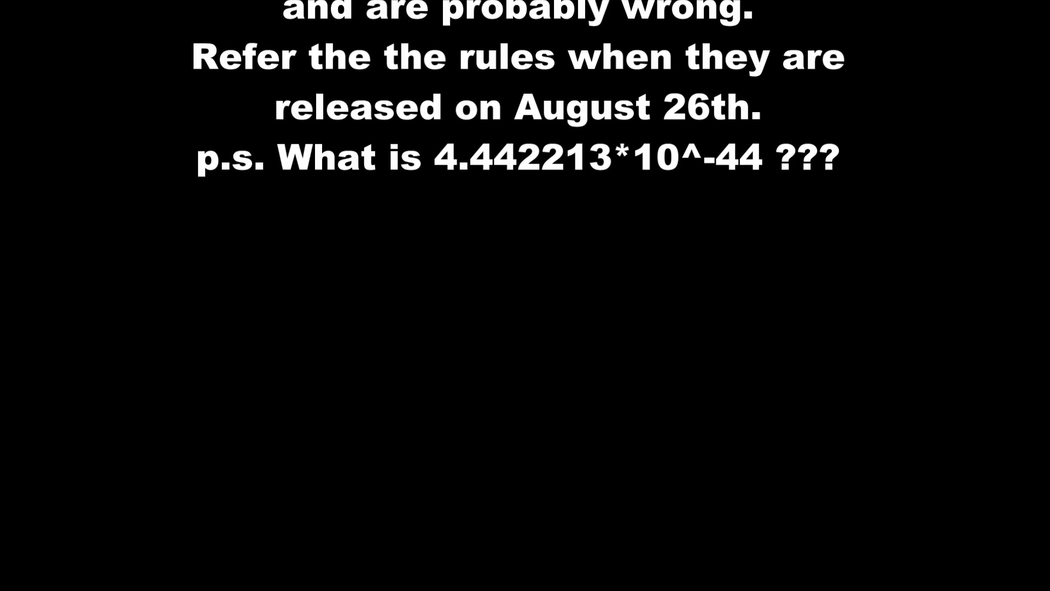